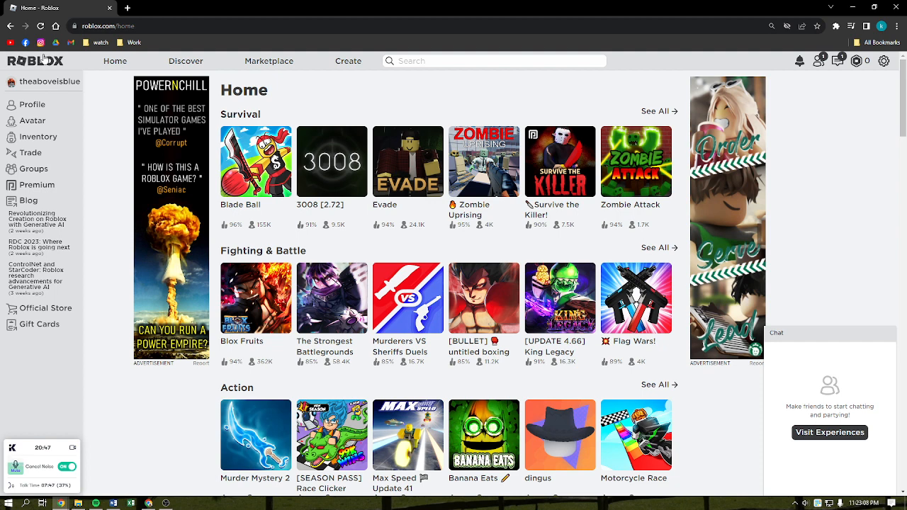
mouse_move(244, 298)
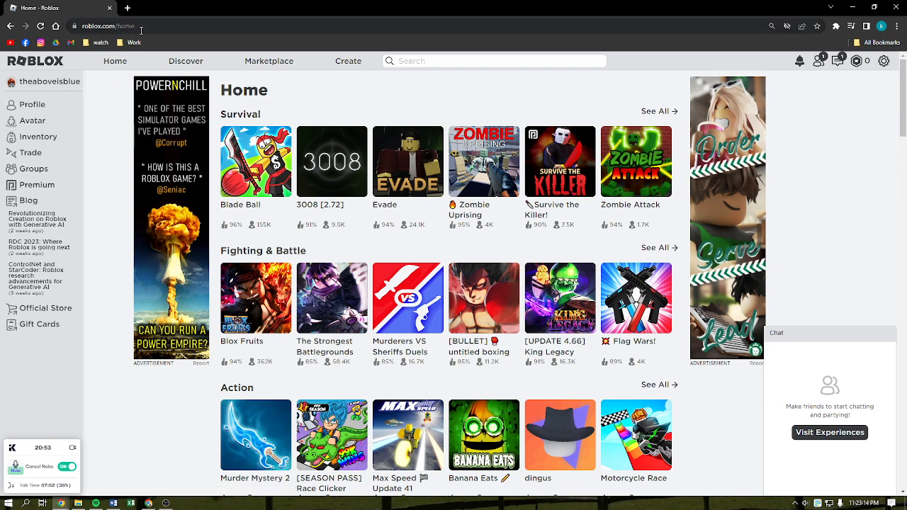
mouse_move(888, 136)
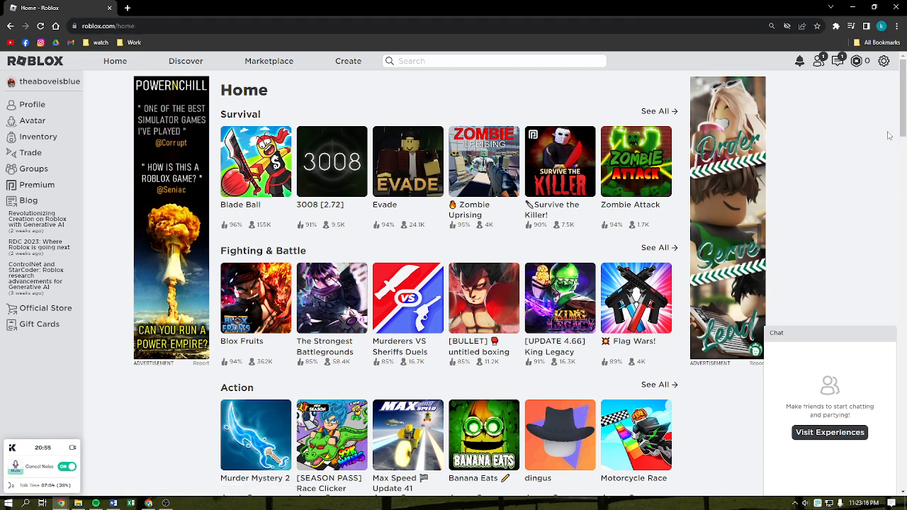
mouse_move(862, 236)
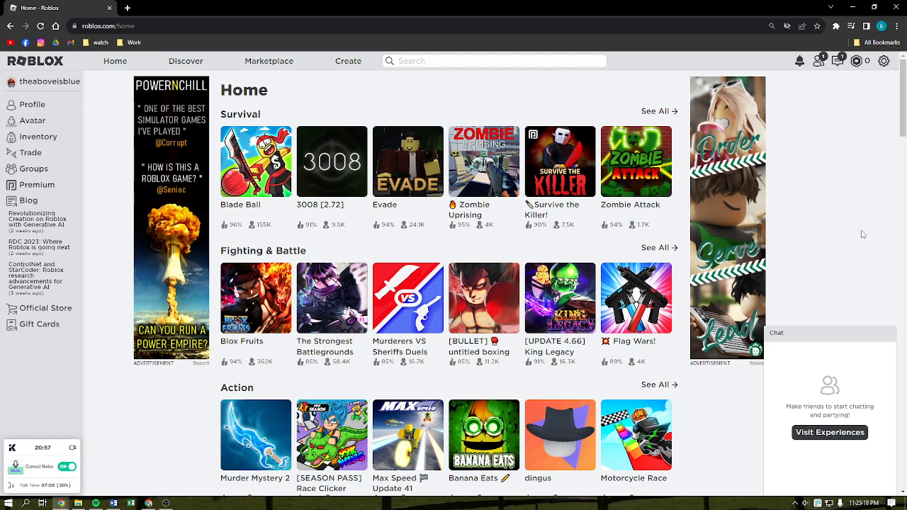
mouse_move(768, 161)
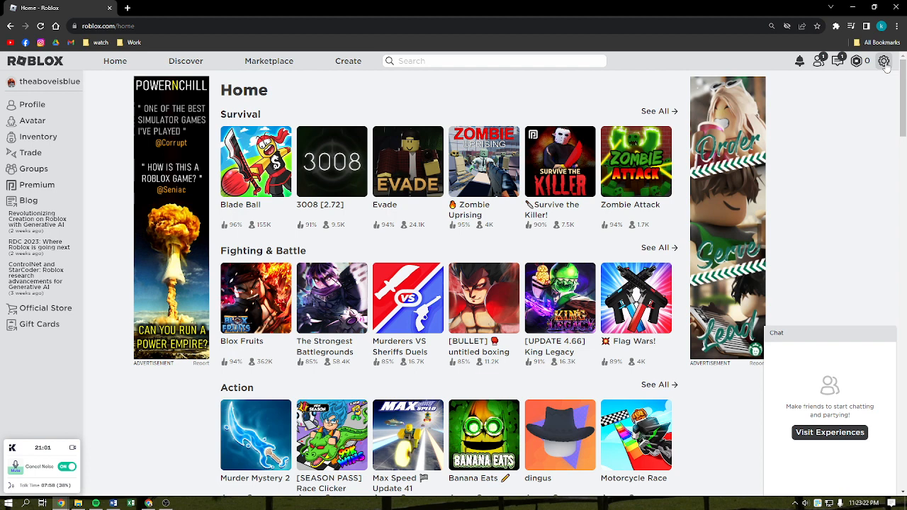
- Open the account options menu from the top-right gear icon
left_click(884, 61)
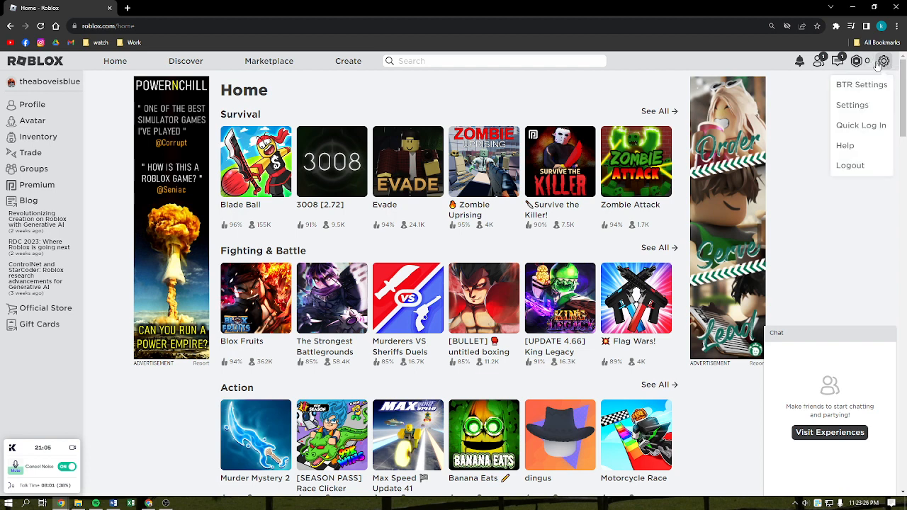
mouse_move(853, 105)
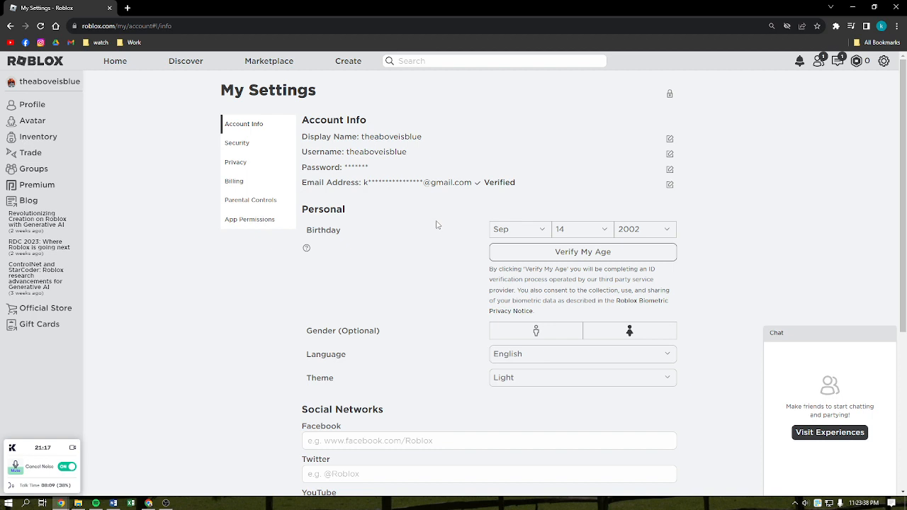
mouse_move(580, 252)
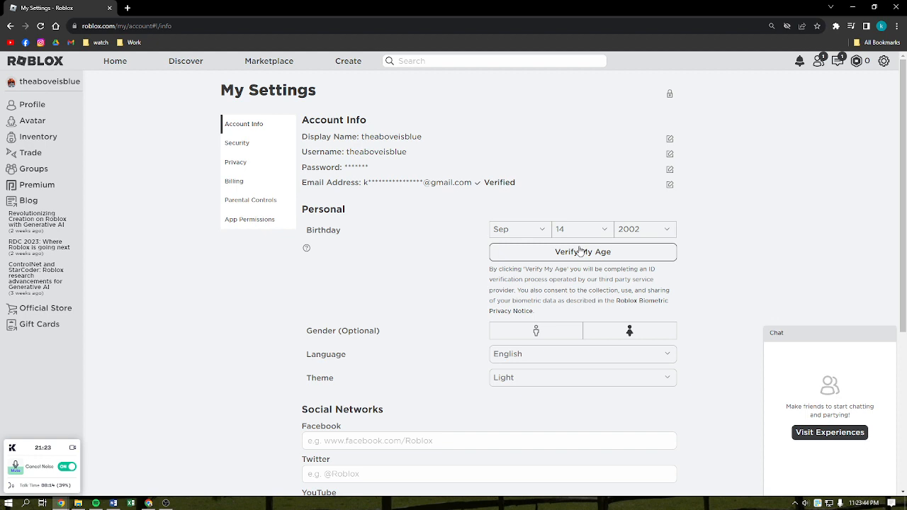
mouse_move(526, 249)
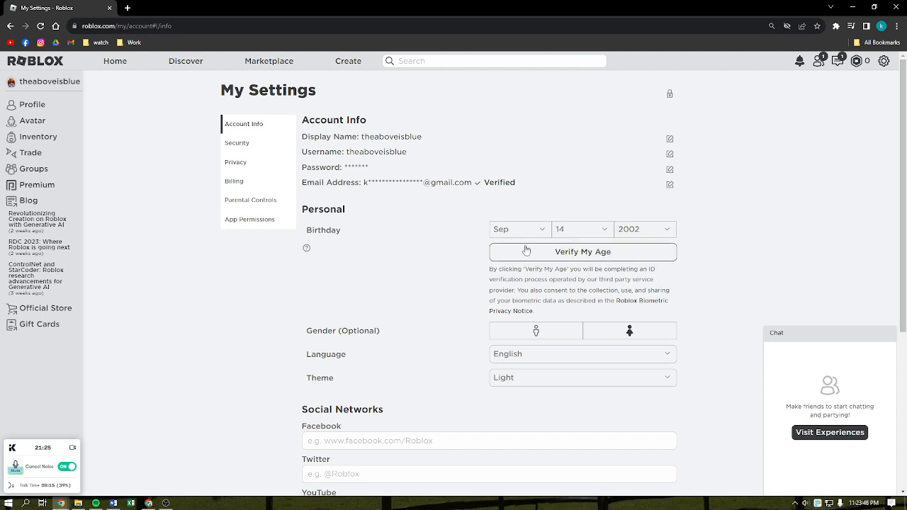
mouse_move(536, 258)
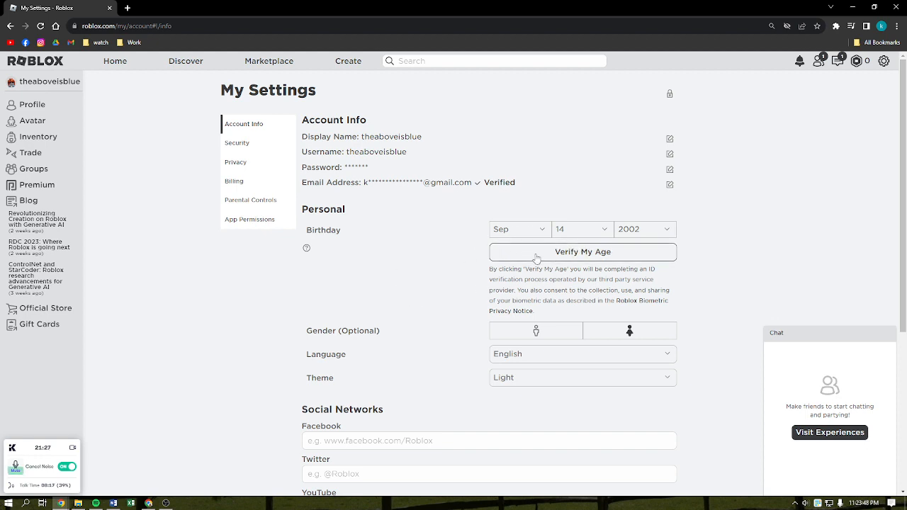
mouse_move(576, 212)
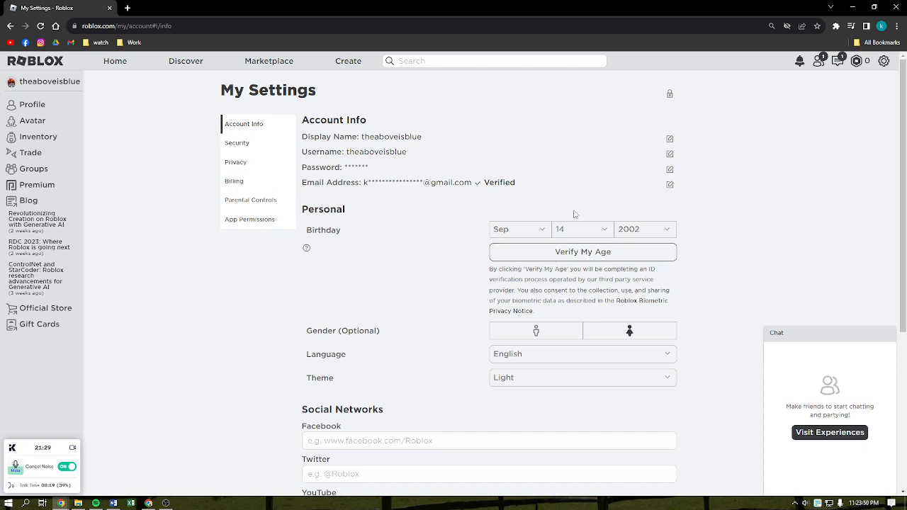
mouse_move(588, 252)
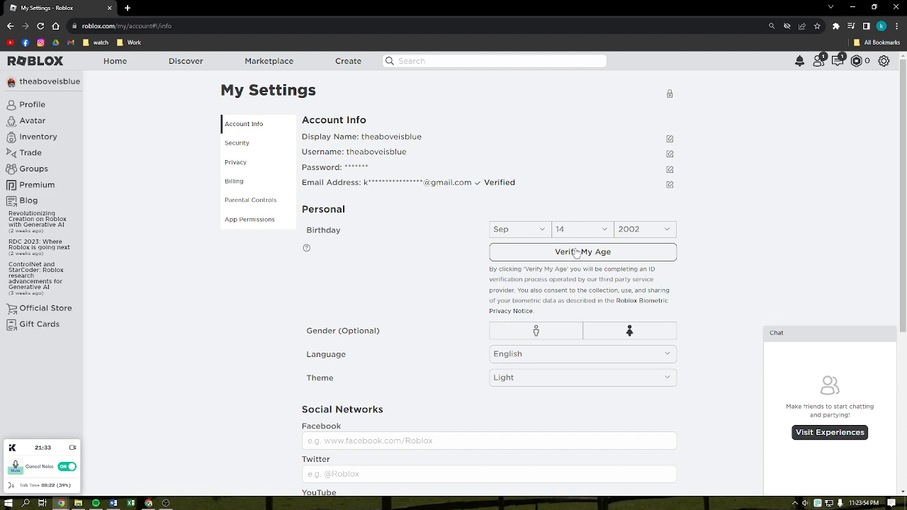
mouse_move(476, 239)
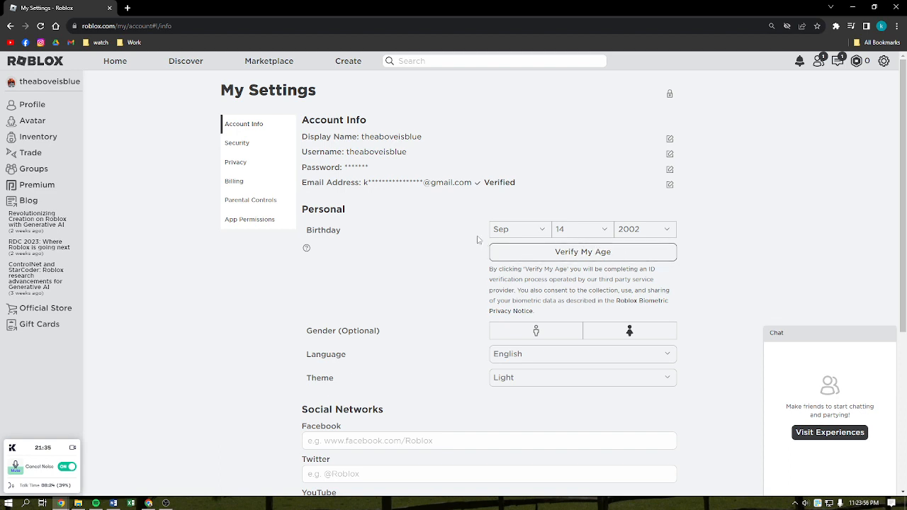
mouse_move(272, 131)
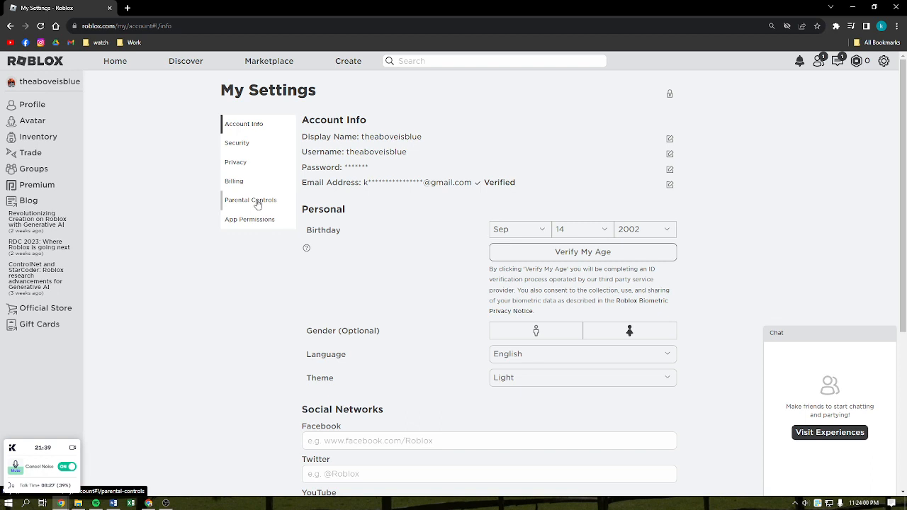
- Go to Parental Controls and toggle the Parent PIN setting, showing Allowed Experiences 13+
left_click(249, 199)
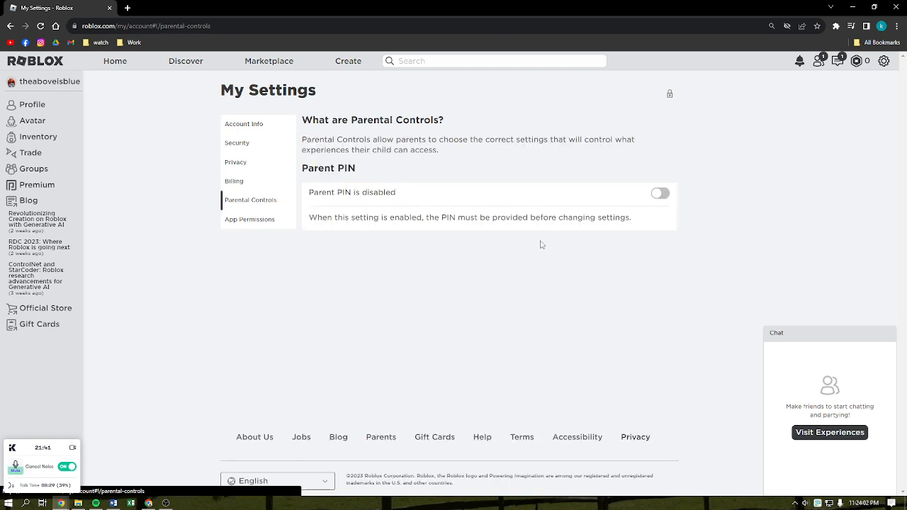
left_click(660, 193)
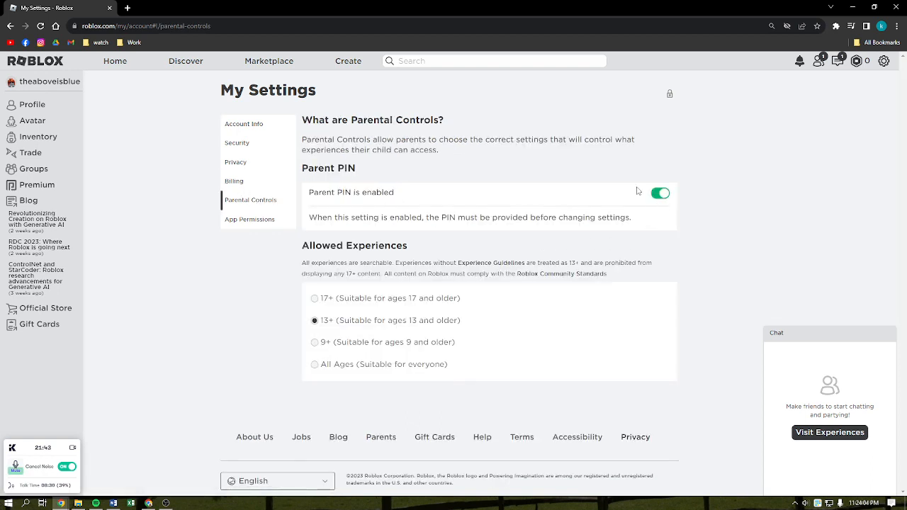
left_click(660, 193)
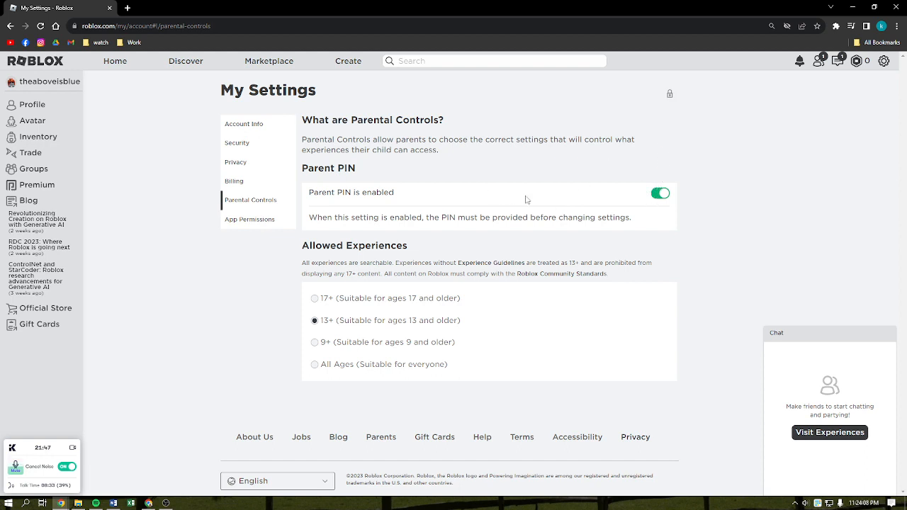
mouse_move(343, 203)
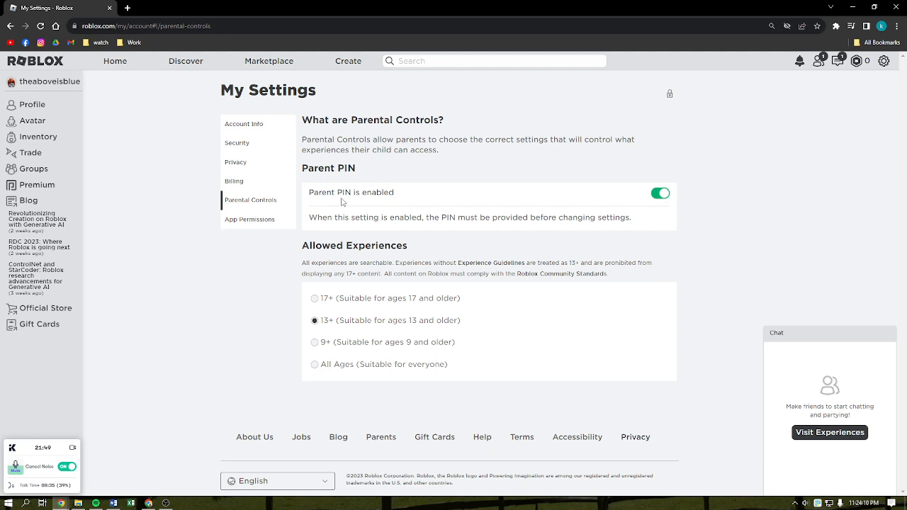
mouse_move(669, 93)
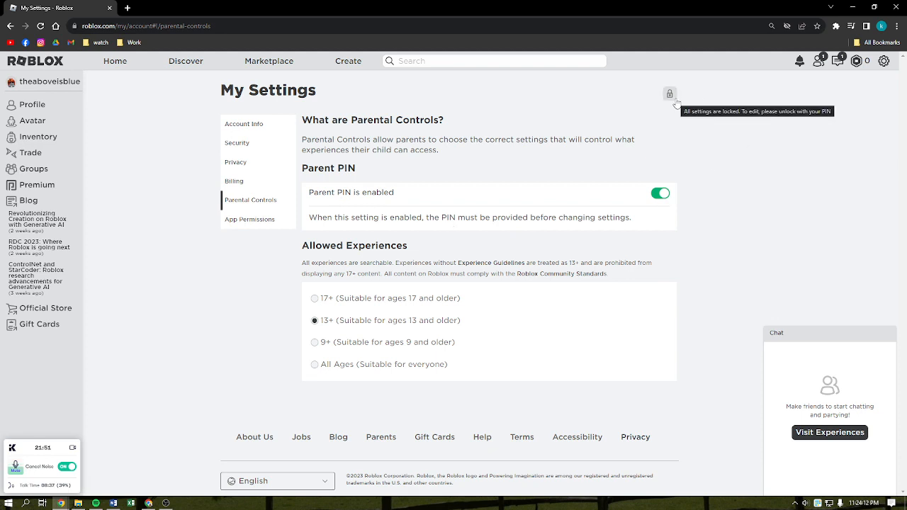
- Unlock the locked settings by submitting the account PIN, starting the editing countdown
left_click(669, 93)
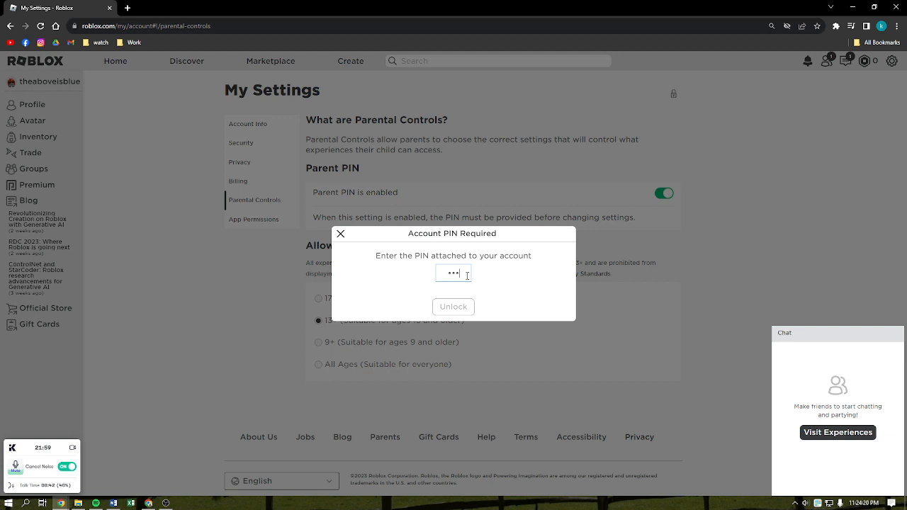
left_click(453, 306)
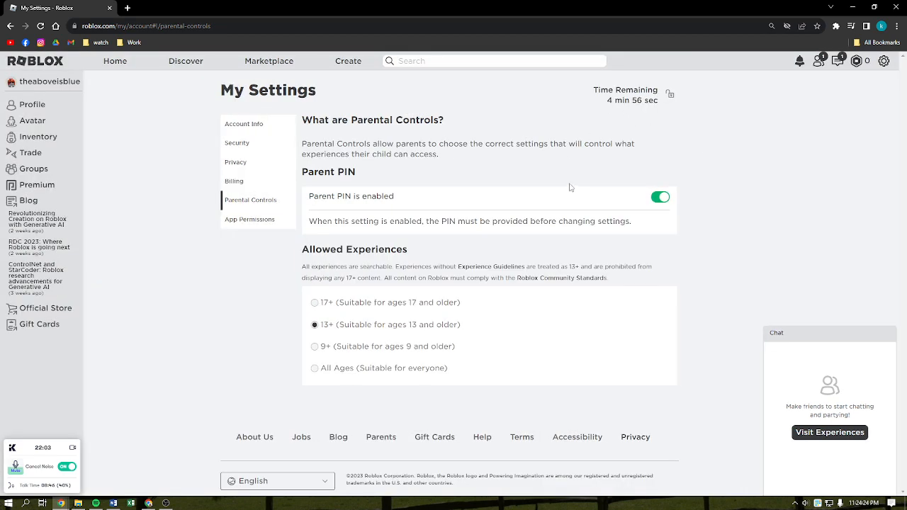
mouse_move(323, 305)
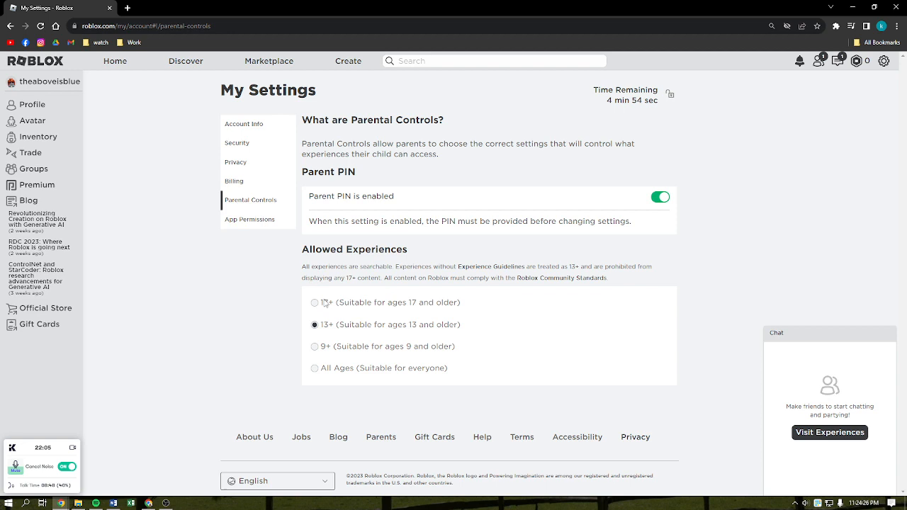
mouse_move(380, 323)
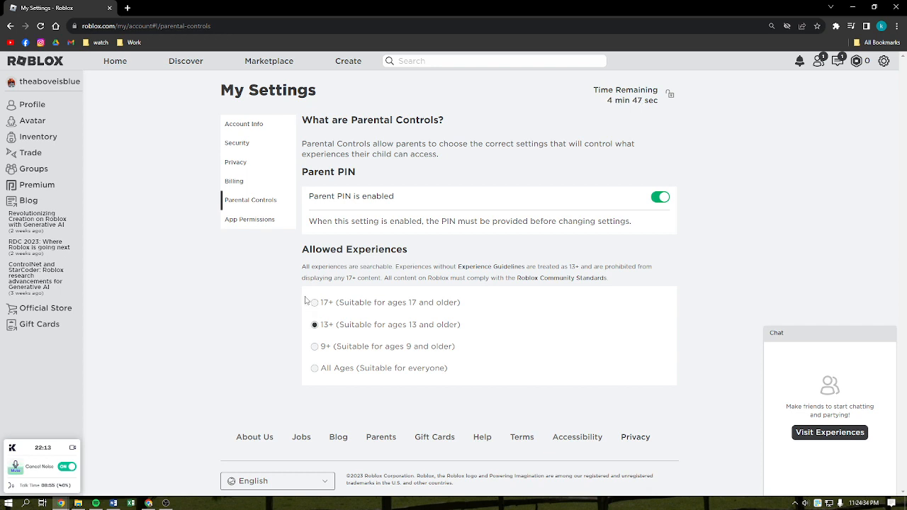
mouse_move(311, 304)
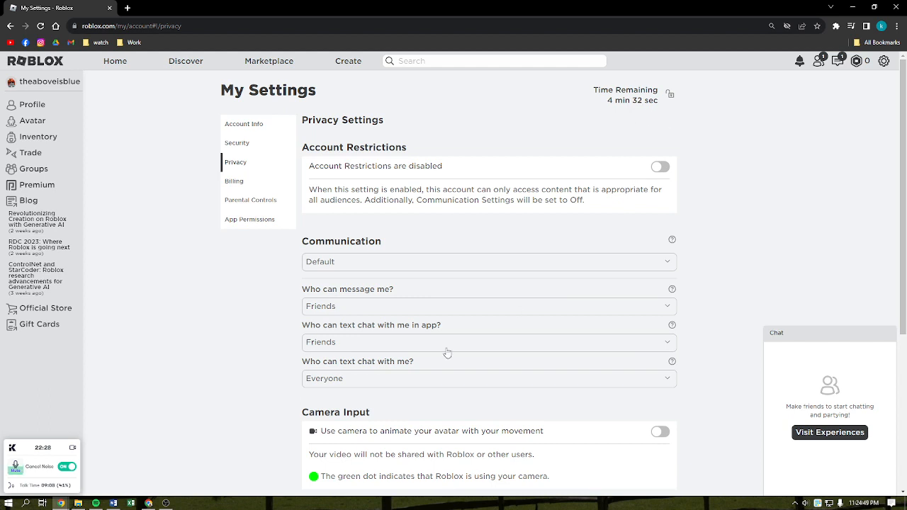
- Review the Communication privacy options and keep Everyone for who can text chat
scroll("down", 3)
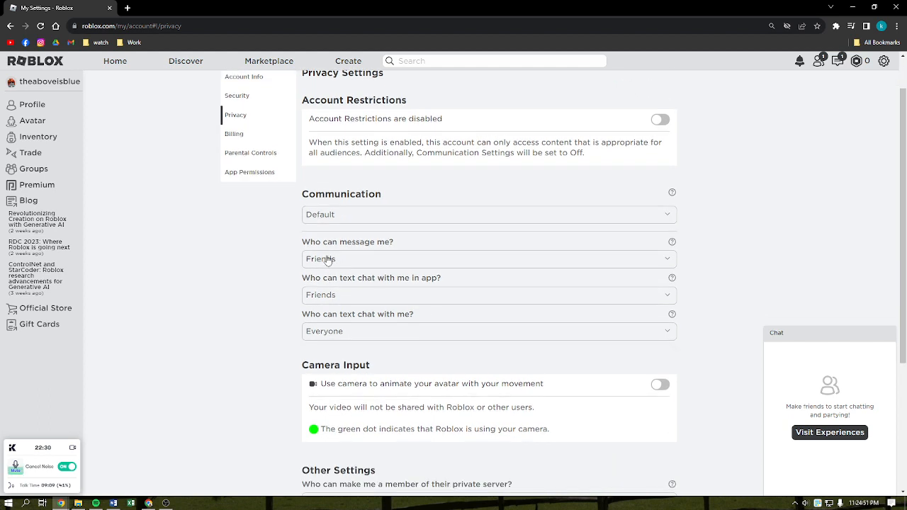
mouse_move(386, 297)
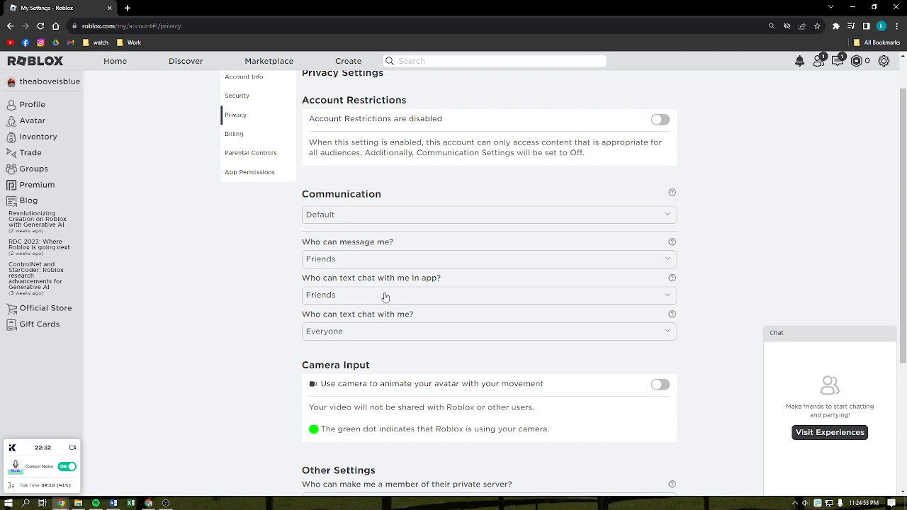
mouse_move(374, 334)
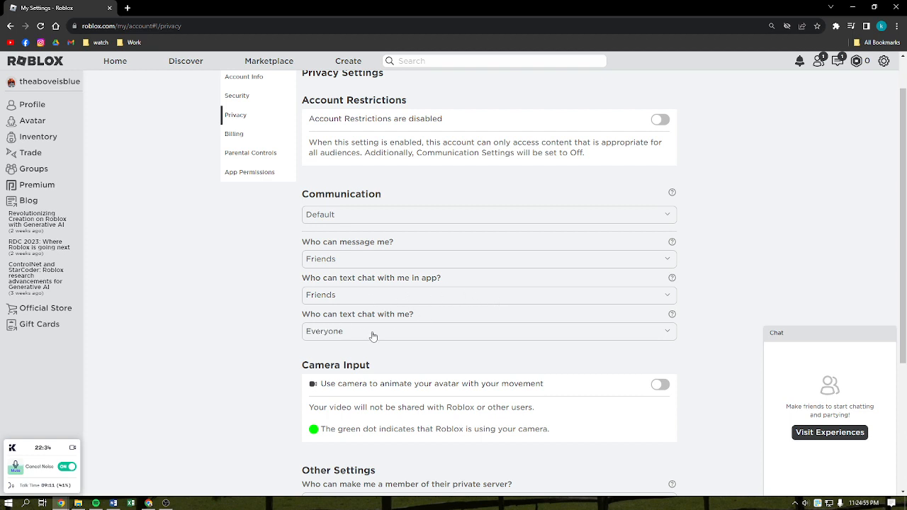
scroll("down", 3)
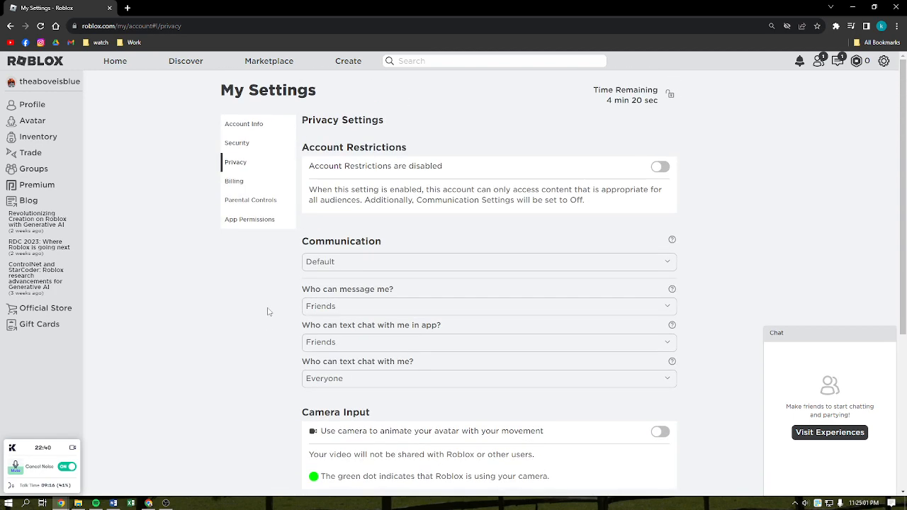
scroll("down", 3)
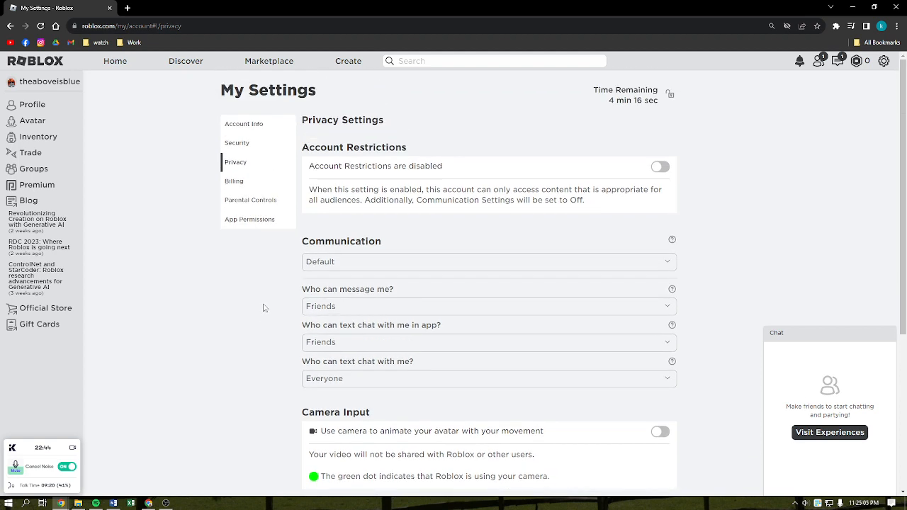
left_click(487, 379)
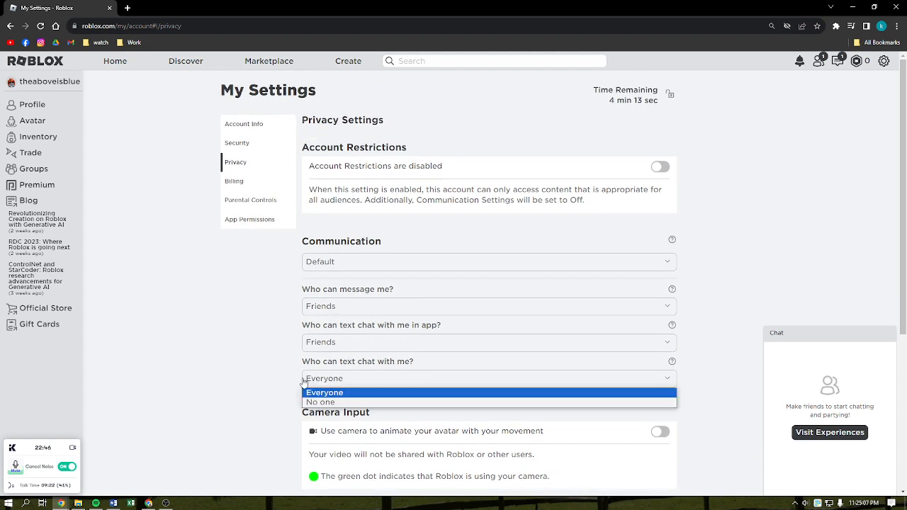
left_click(323, 391)
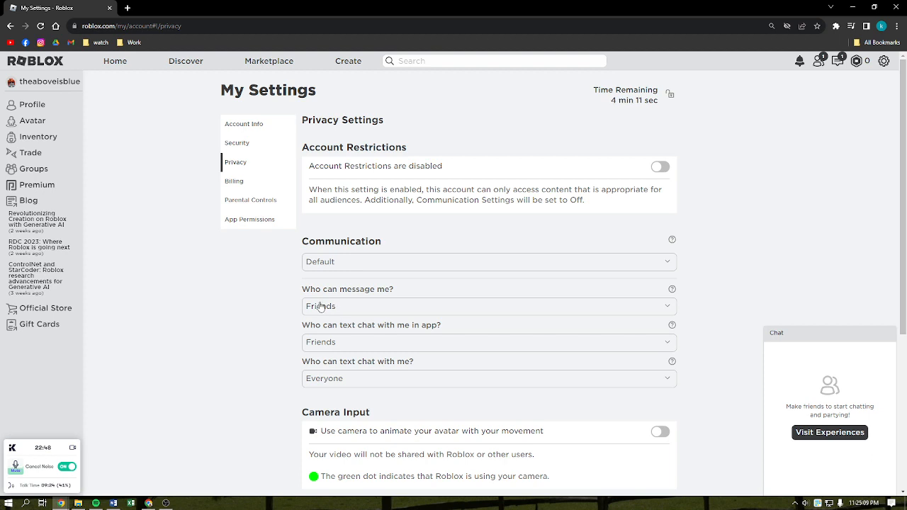
mouse_move(314, 352)
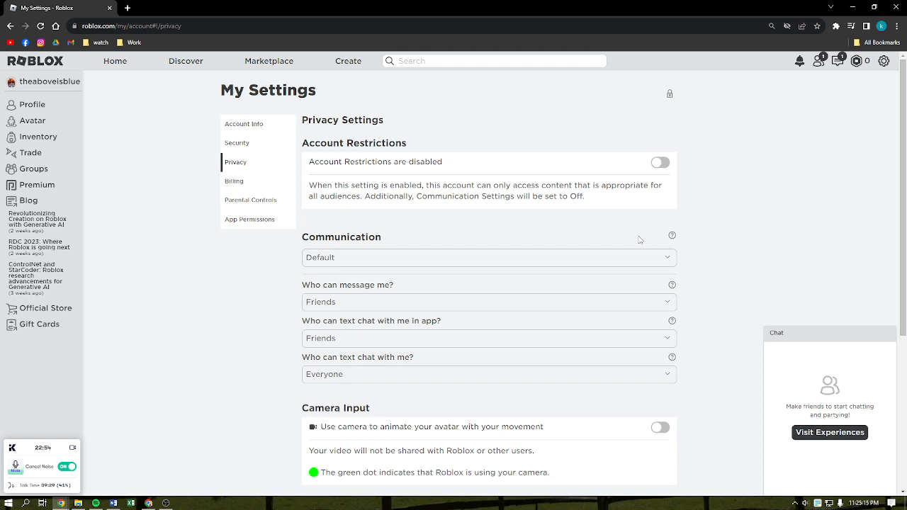
mouse_move(372, 228)
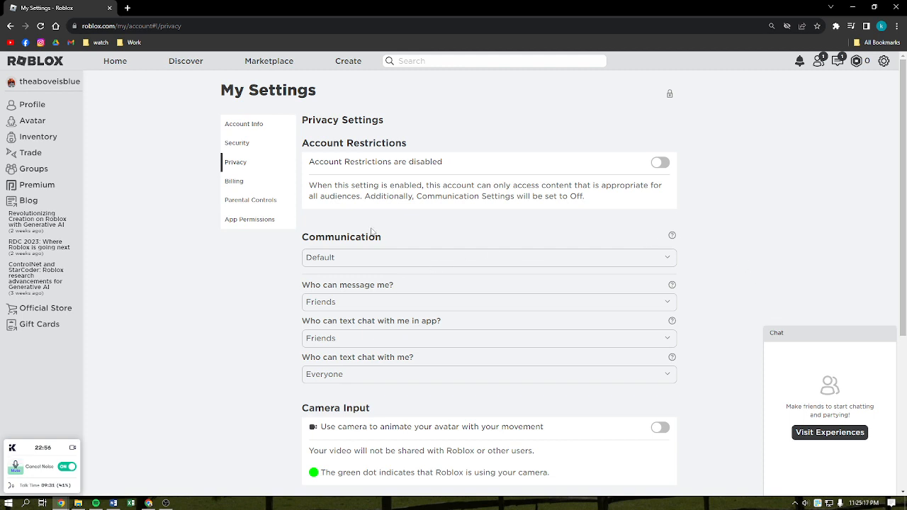
mouse_move(388, 313)
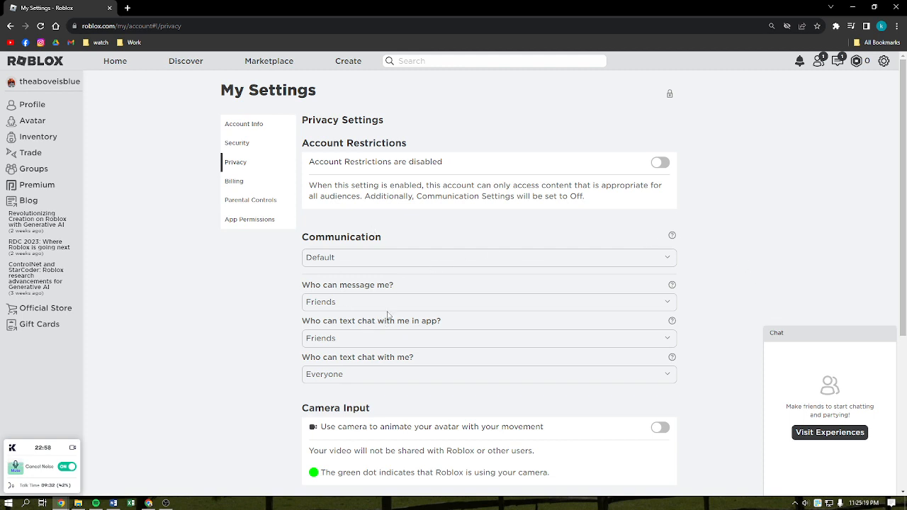
mouse_move(391, 297)
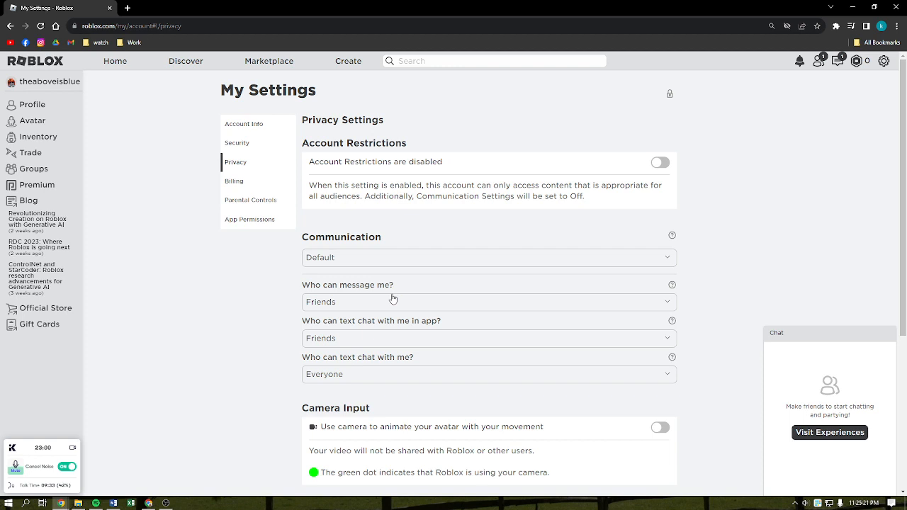